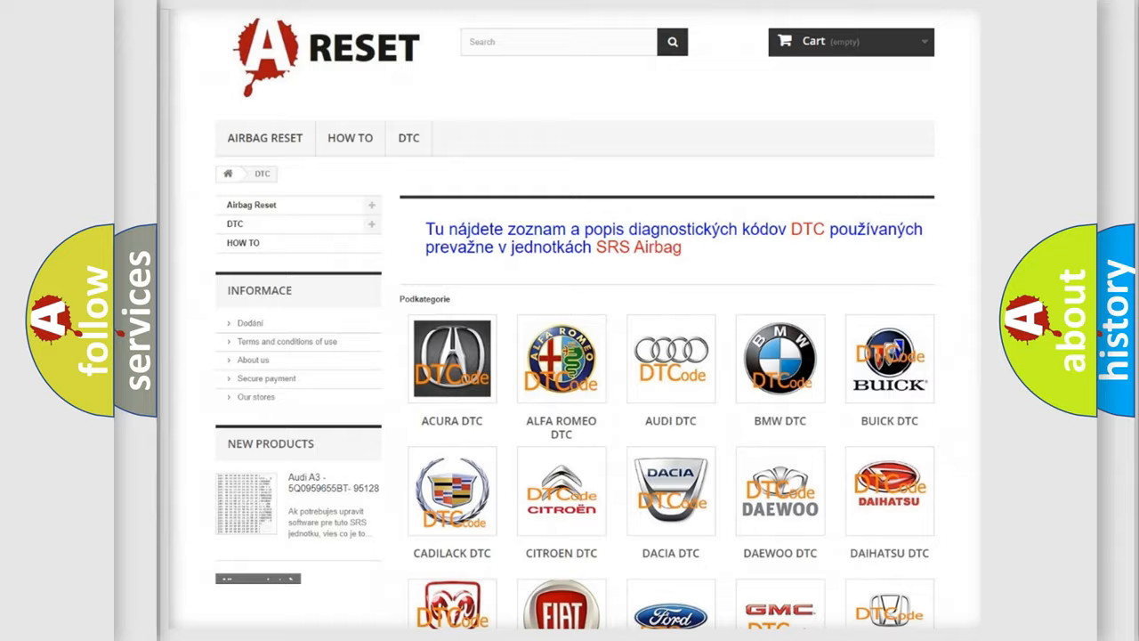
- Open the Jeep entry from the DTC subcategory grid and browse its trouble code list
{"action": "scroll", "scroll_direction": "down", "scroll_amount": 3}
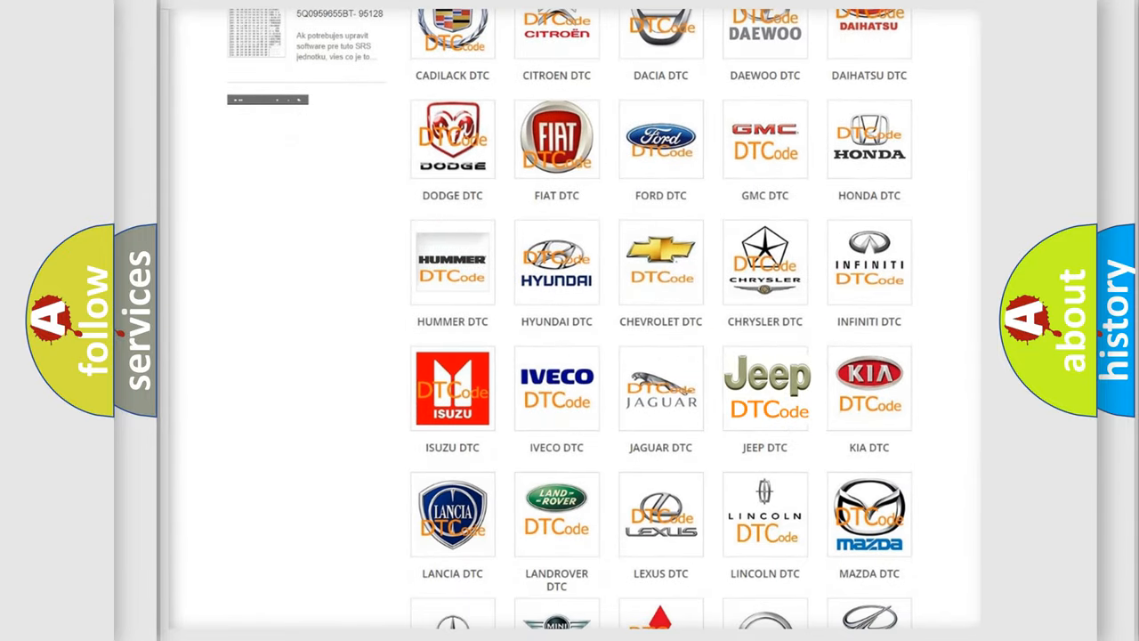
{"action": "left_click", "coordinate": [764, 387]}
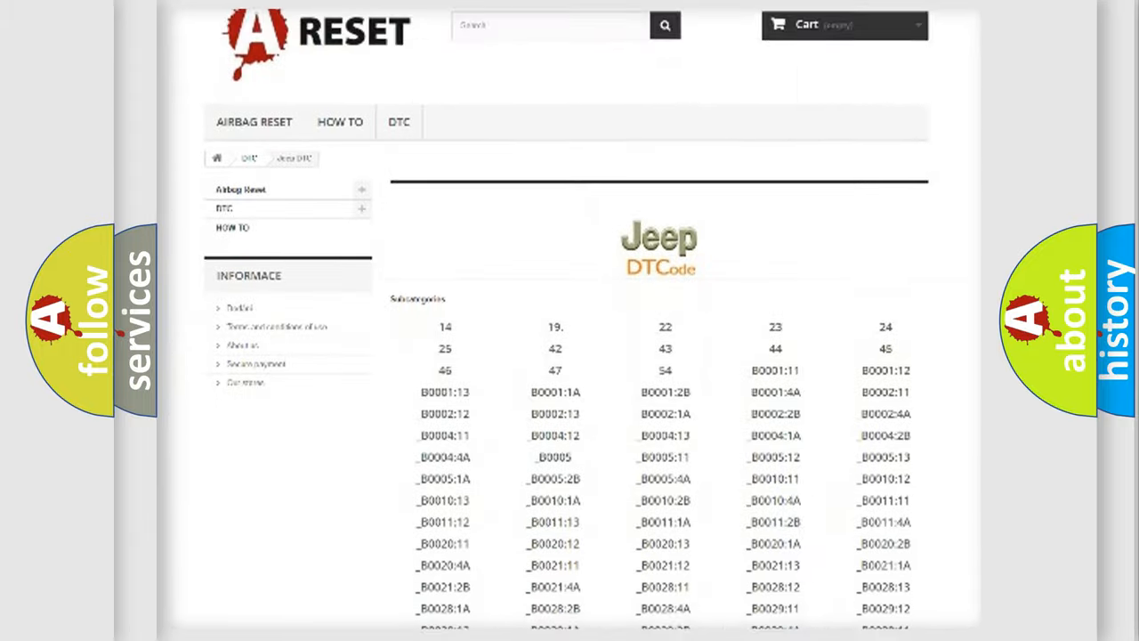
{"action": "scroll", "scroll_direction": "down", "scroll_amount": 3}
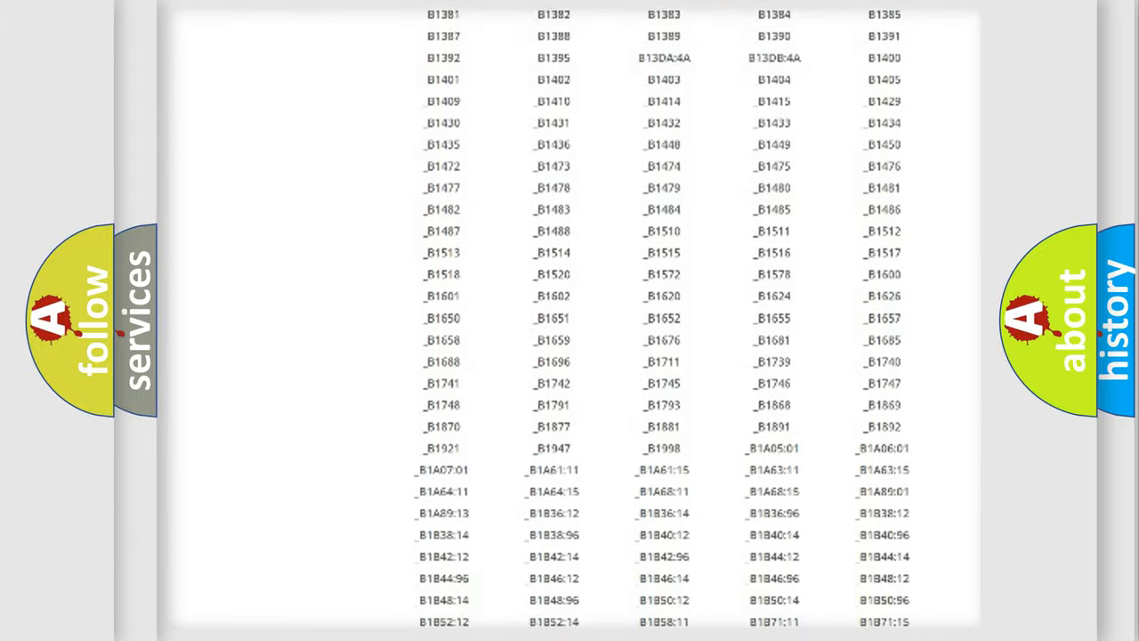